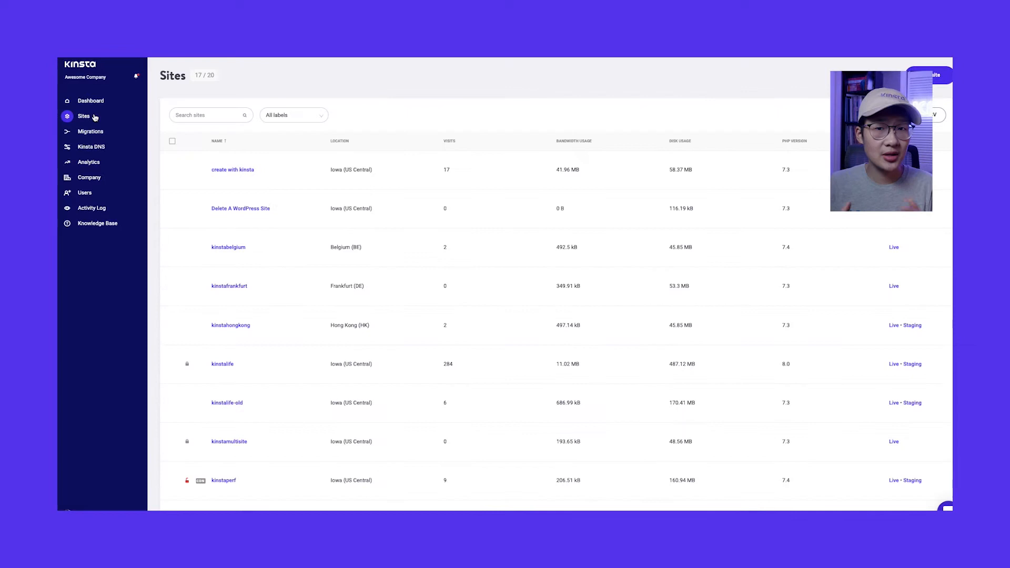
# - Open the 'Delete A WordPress Site' site from the Sites list
pyautogui.click(240, 208)
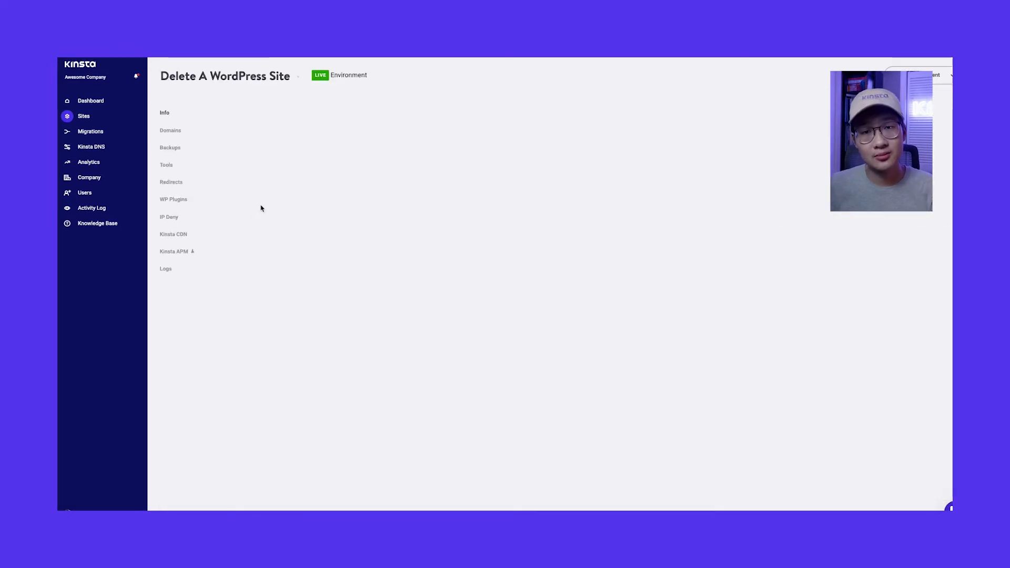
# - From the site's Info page, start deleting the site with the red Delete site button
pyautogui.click(165, 112)
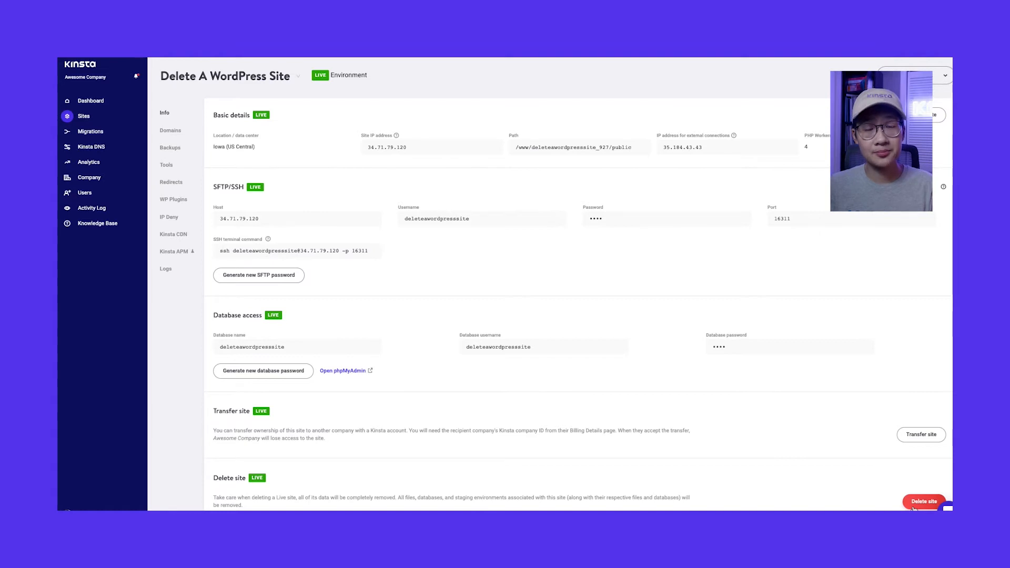
pyautogui.click(924, 502)
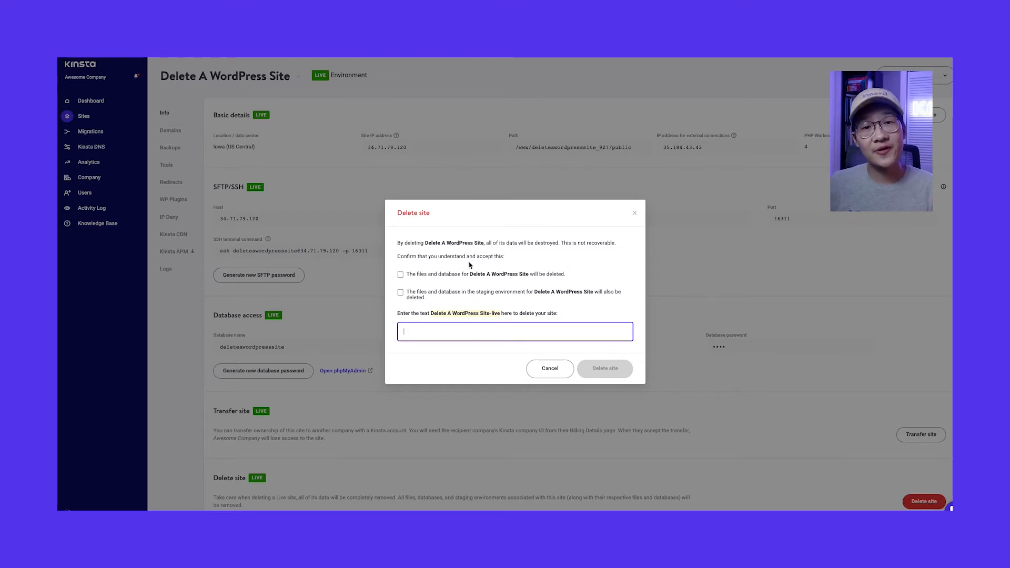
# - Tick both file-and-database deletion acknowledgements and enter 'Delete A WordPress Site-live'
pyautogui.click(400, 275)
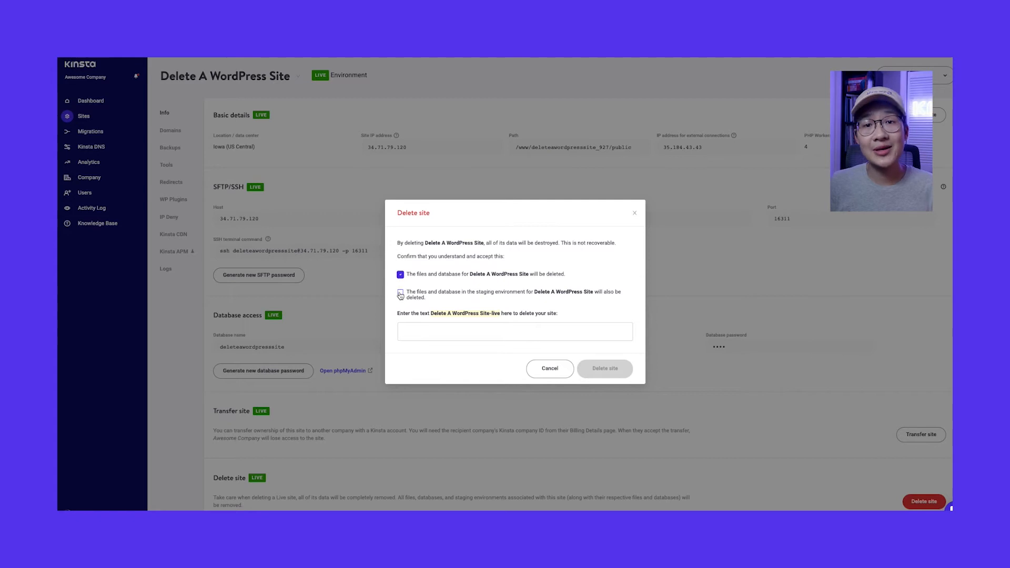
pyautogui.click(400, 295)
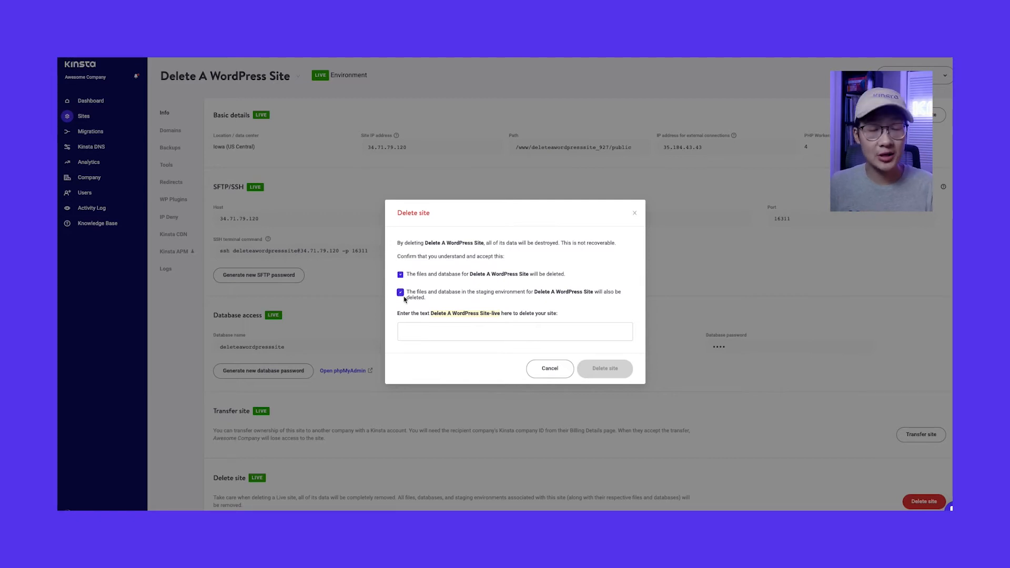
pyautogui.write('Delete A WordPress Site')
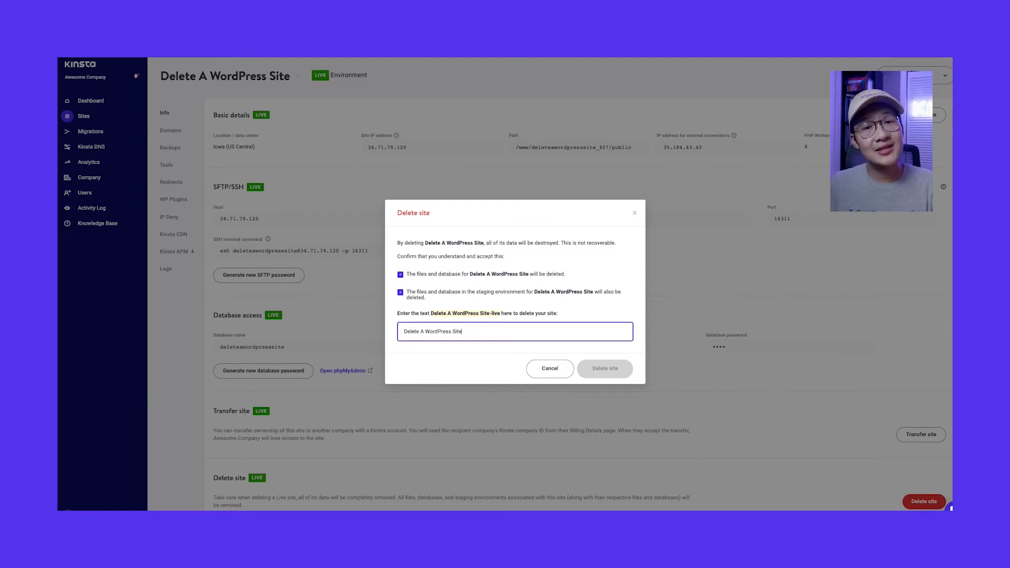
pyautogui.write('-live')
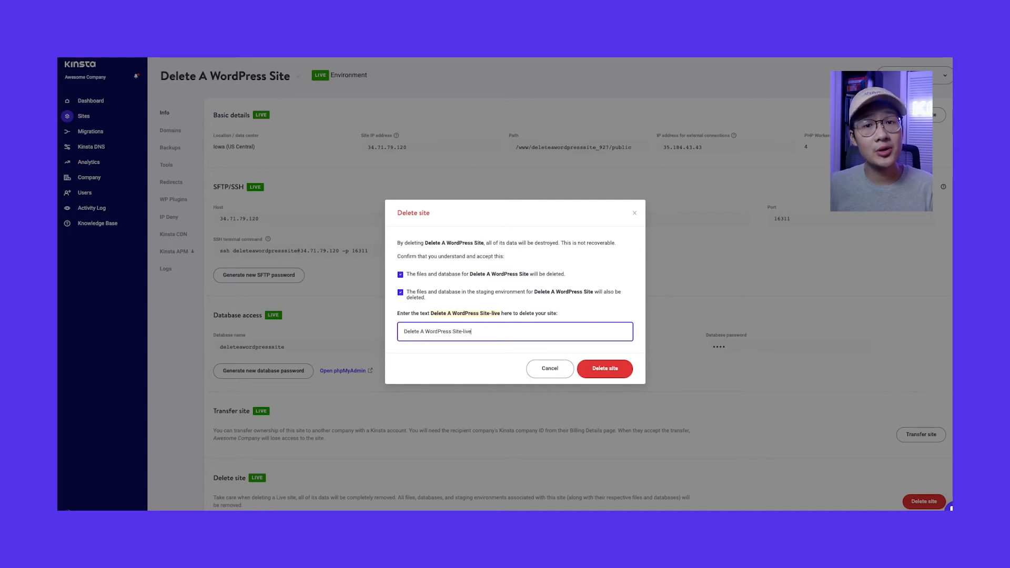